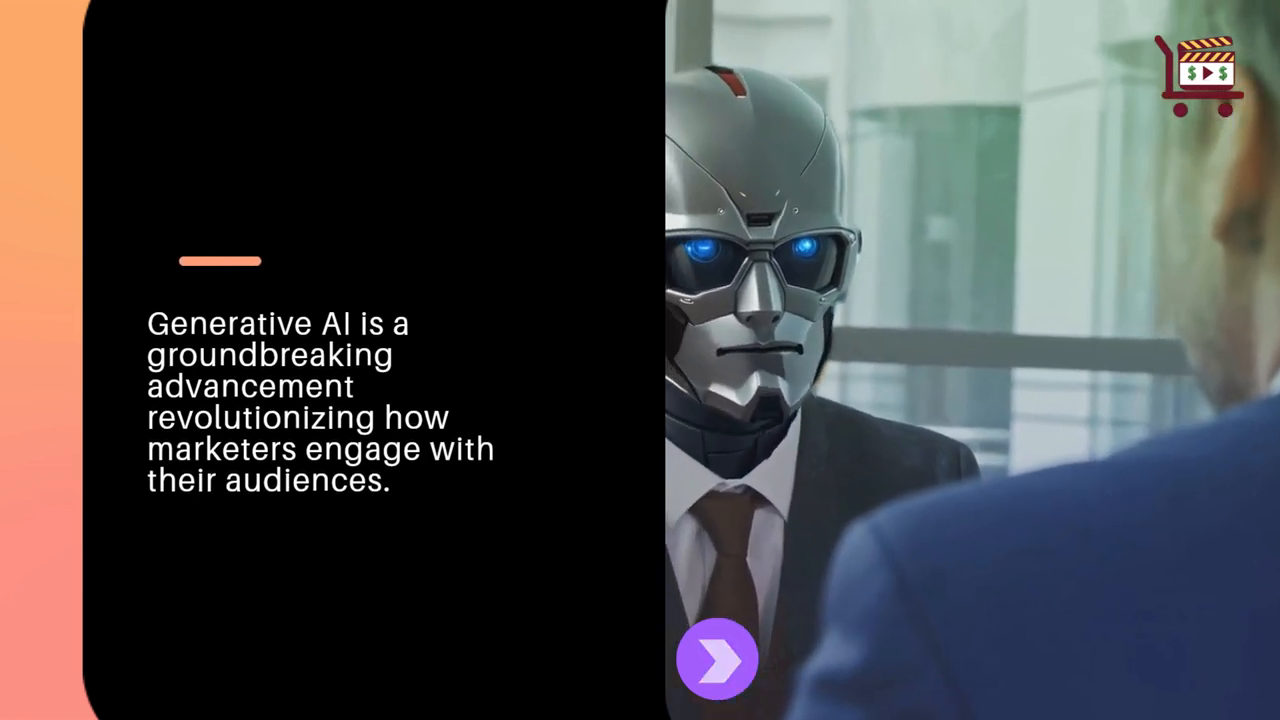
pyautogui.click(717, 660)
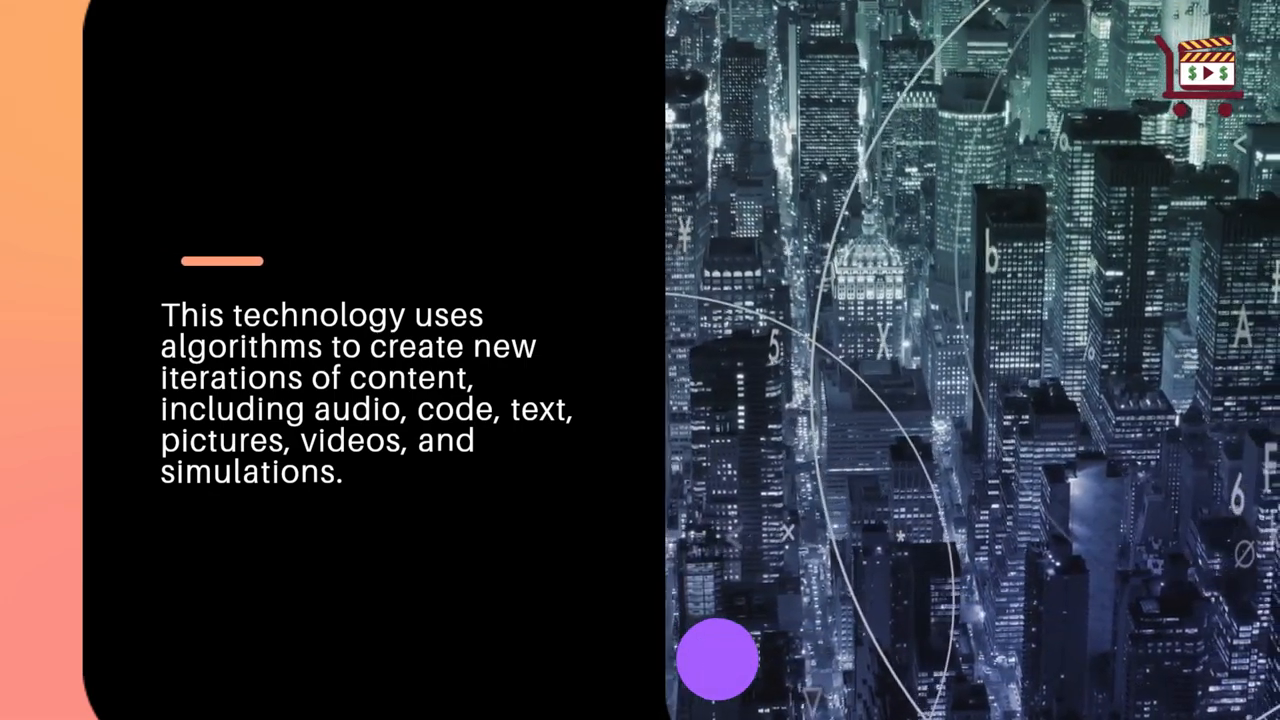
pyautogui.click(717, 660)
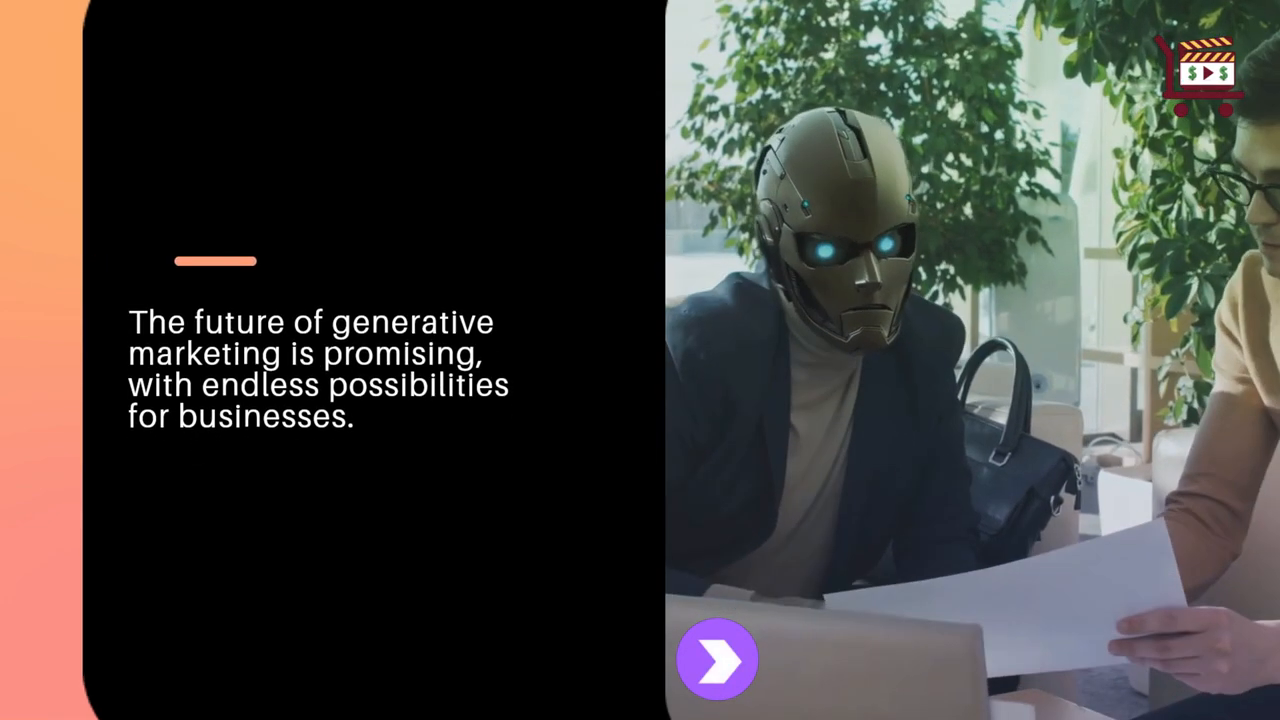
pyautogui.click(716, 659)
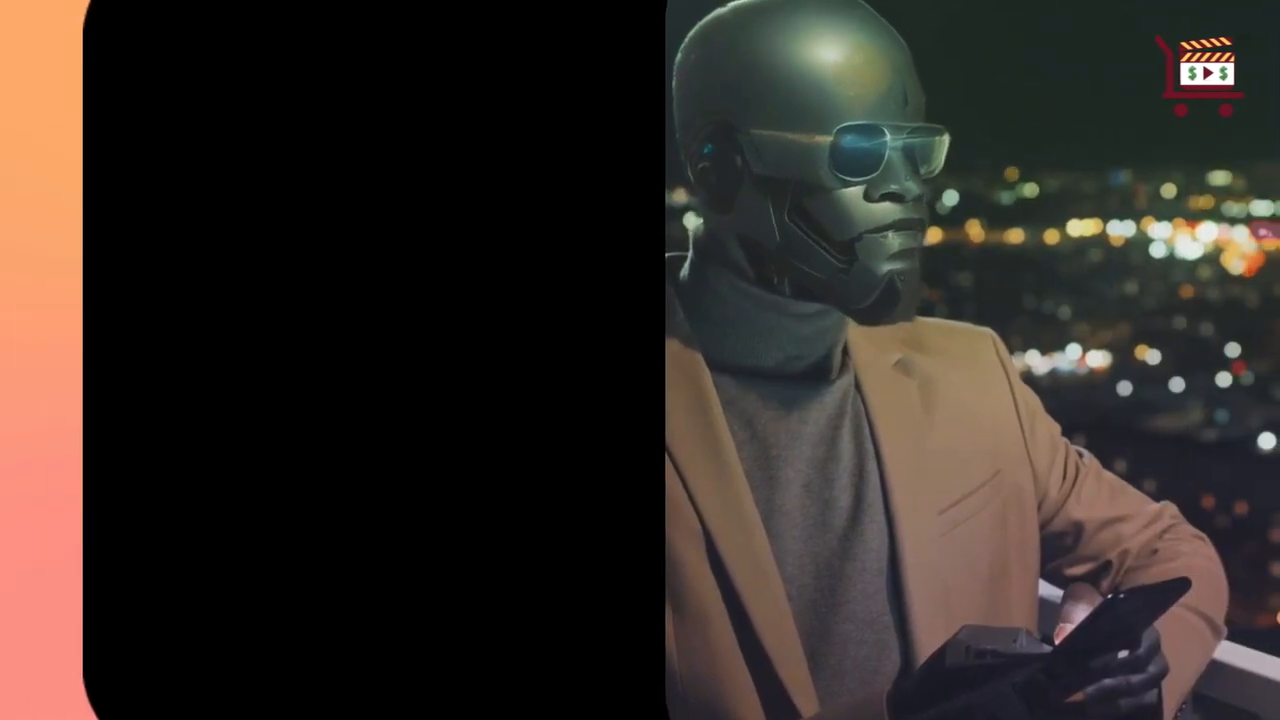